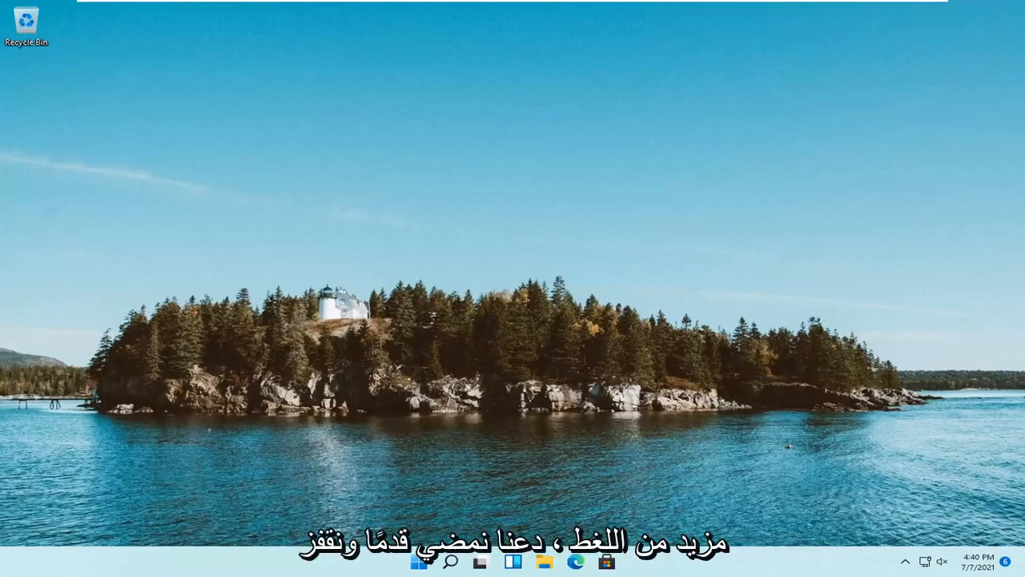
mouse_move(467, 455)
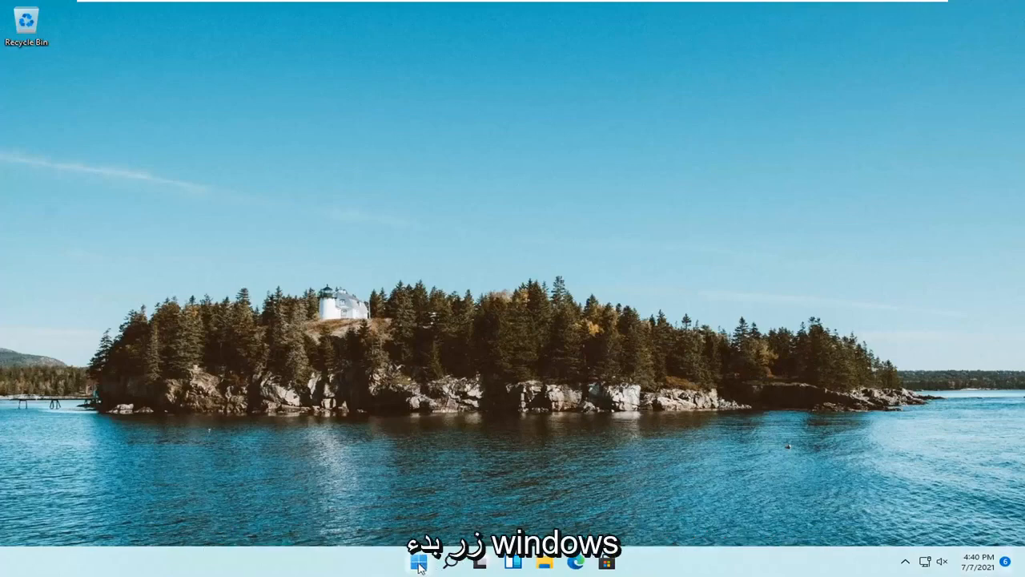
Launch Settings from the Start button's quick link menu.
right_click(418, 561)
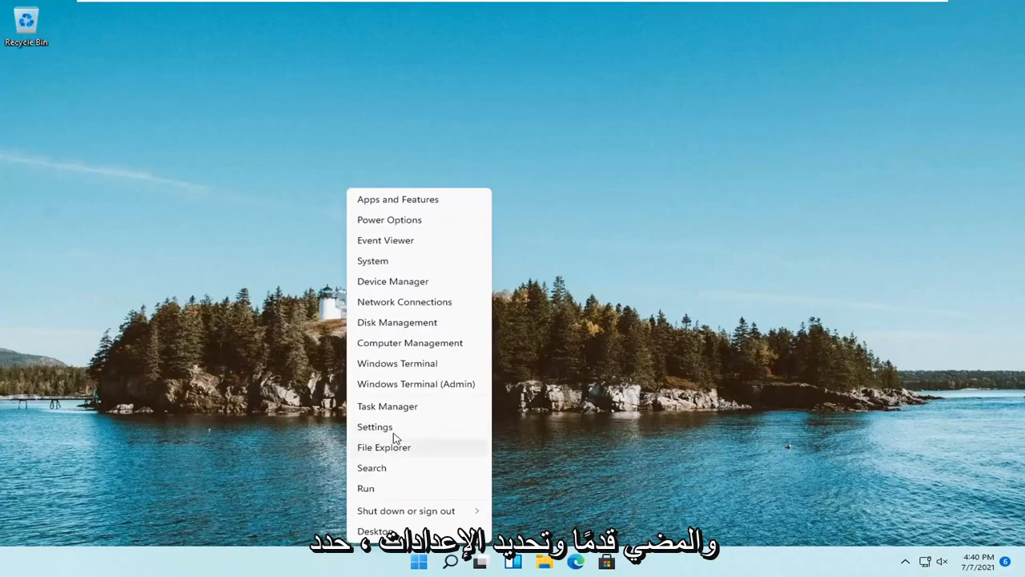
click(374, 426)
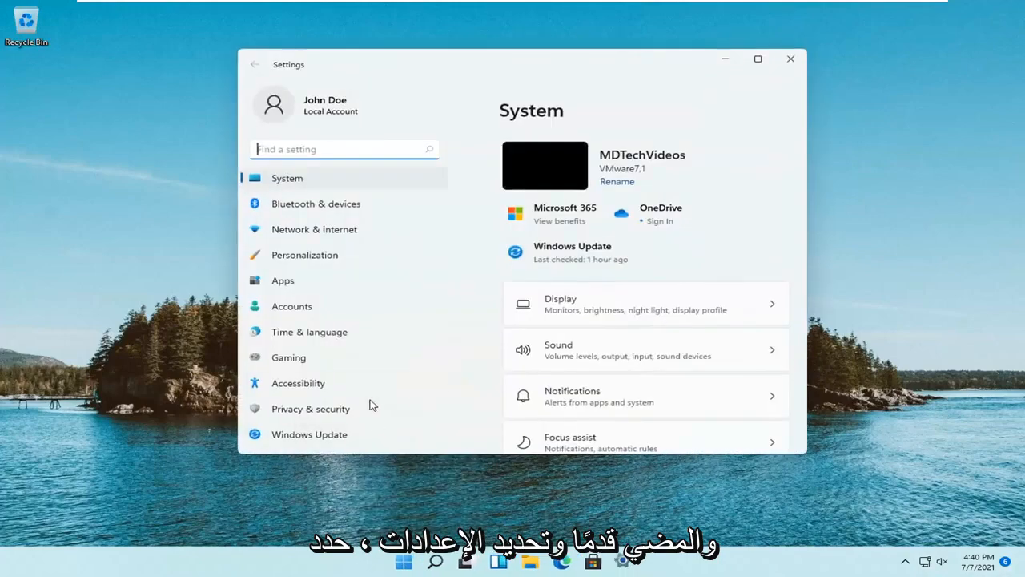
Under Accounts > Sign-in options, remove the PIN (Windows Hello) and confirm the removal.
click(291, 305)
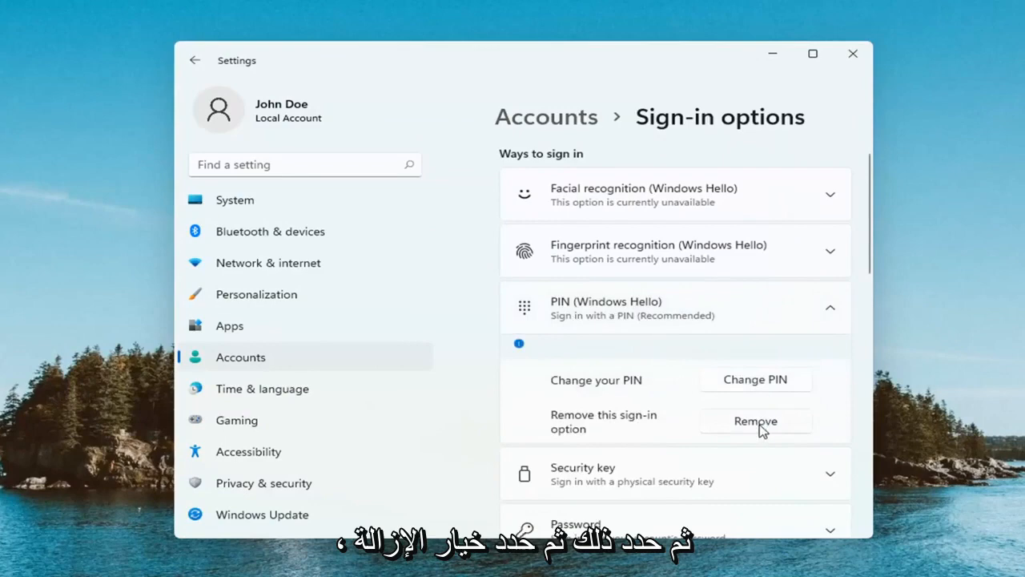
click(755, 420)
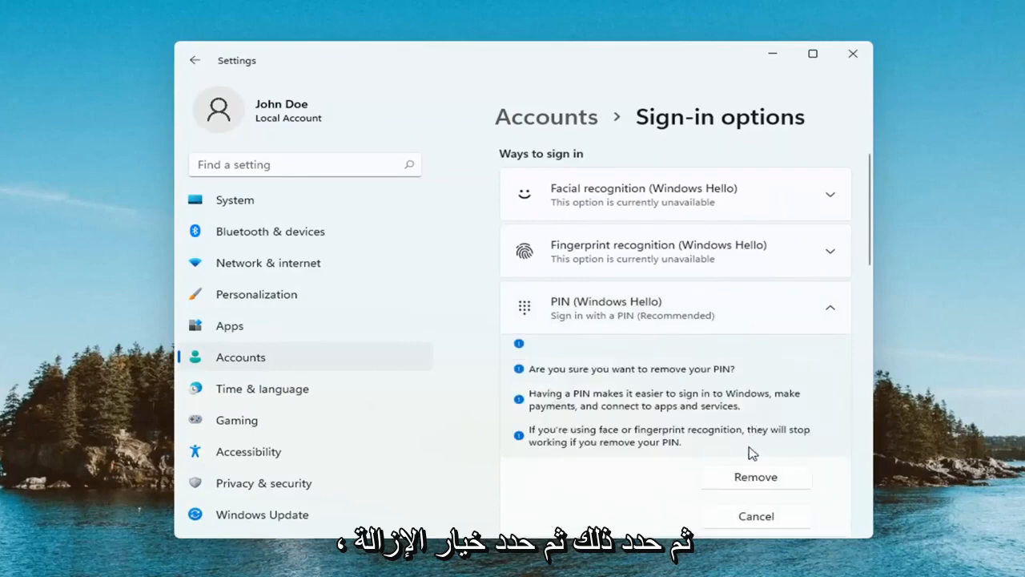
scroll(down, 3)
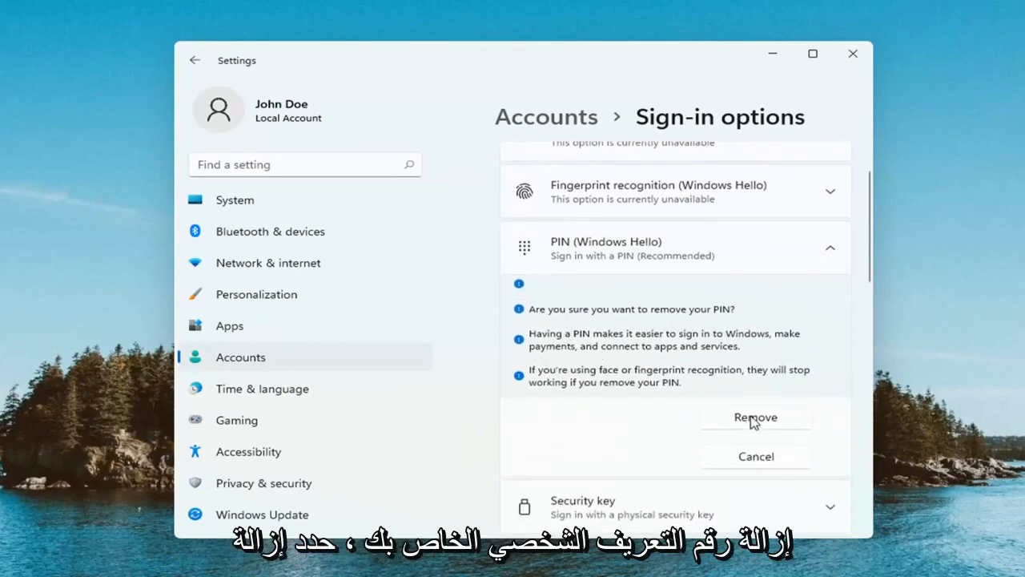
click(756, 416)
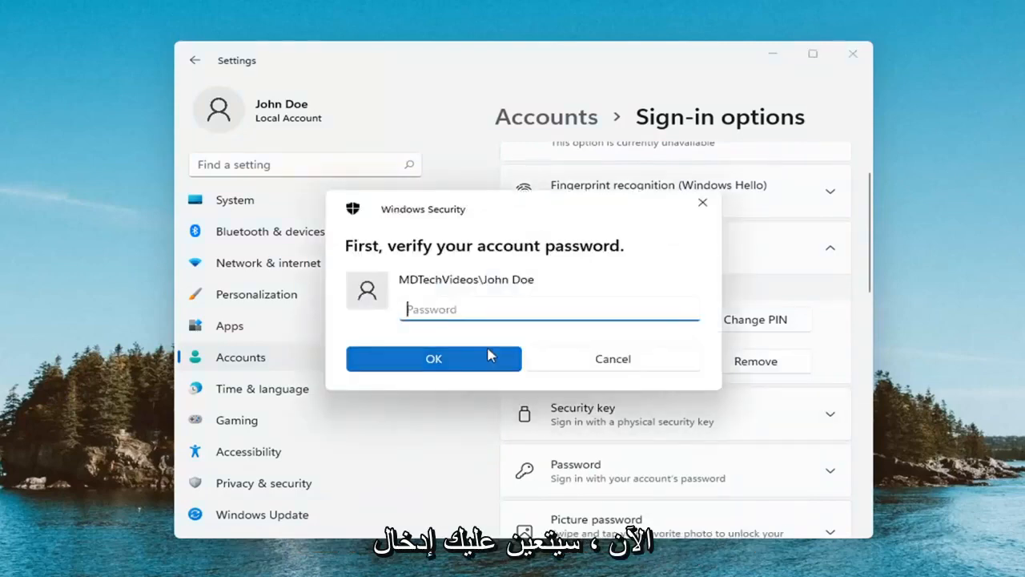
Verify the account password in Windows Security so only a PIN Set up button remains.
text(•••)
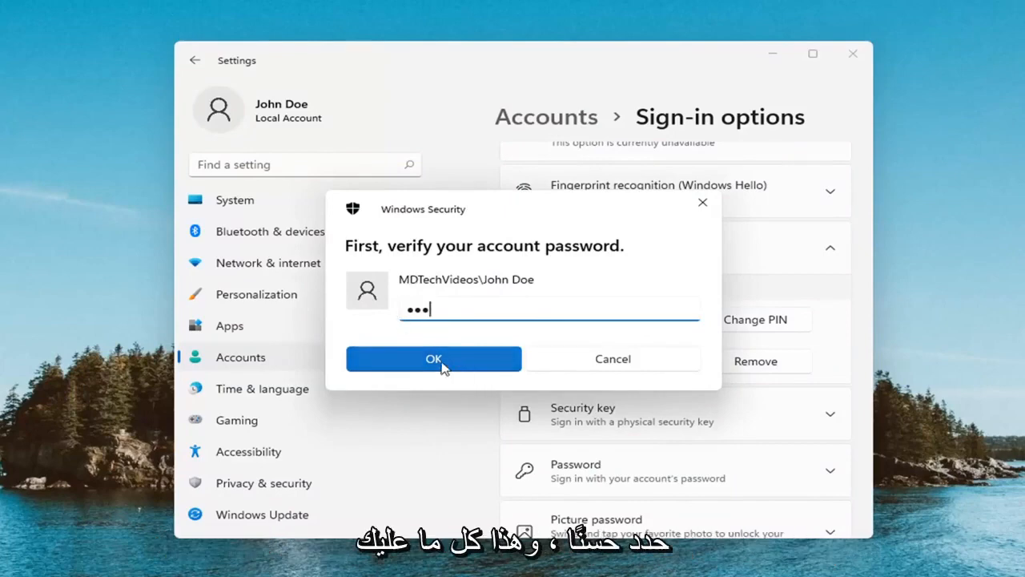
click(432, 359)
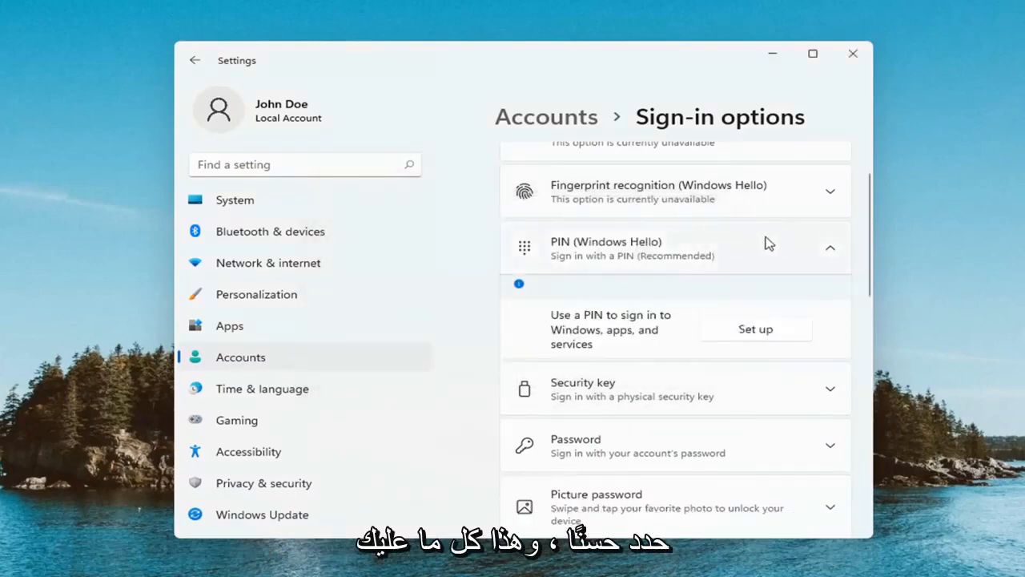